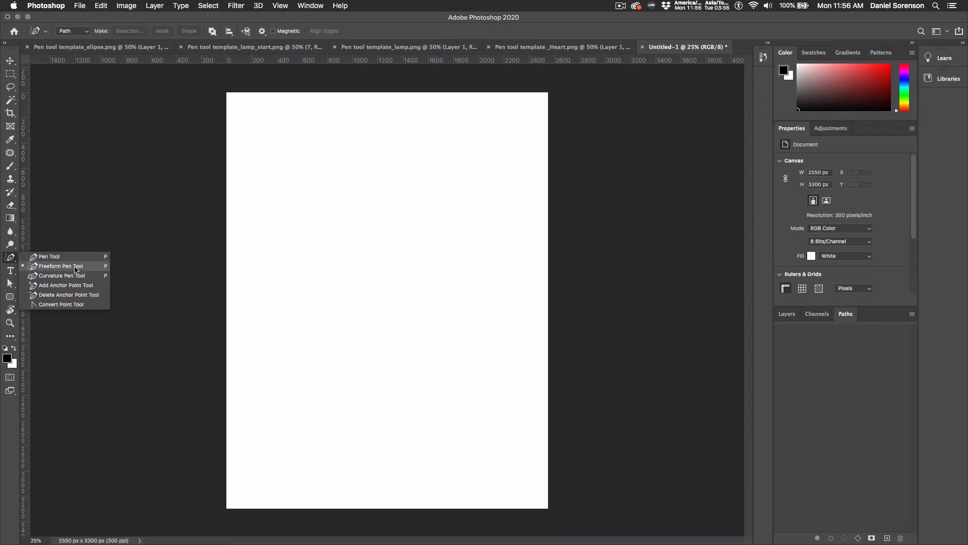
mouse_move(66, 266)
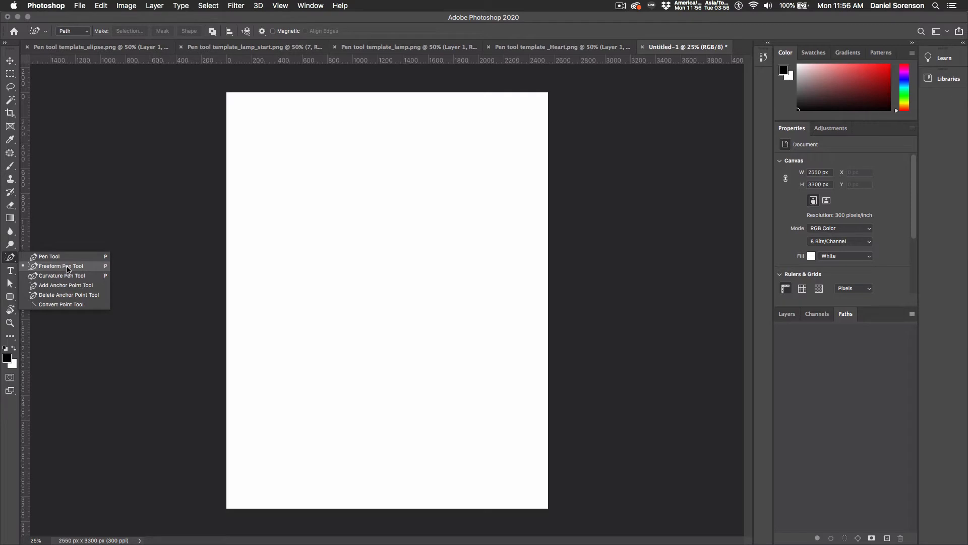
mouse_move(302, 238)
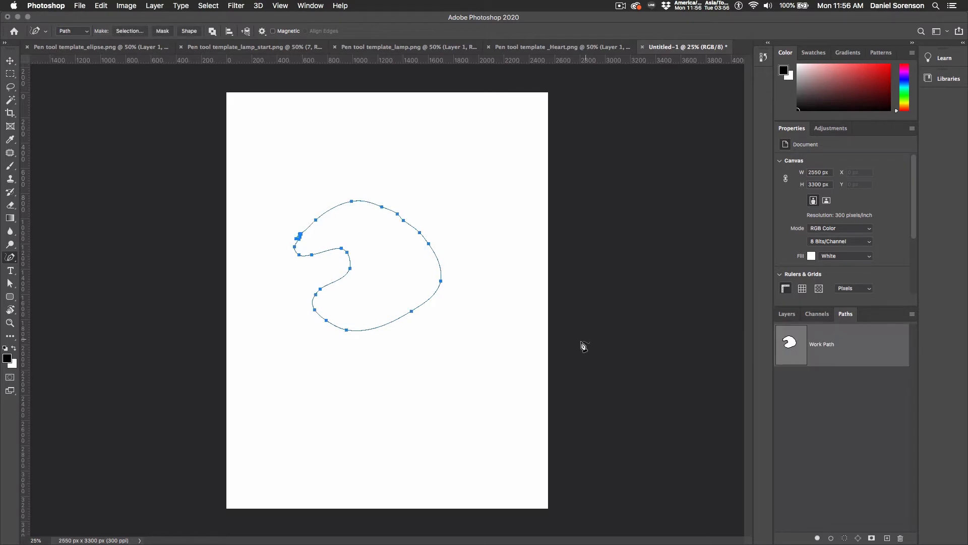
mouse_move(579, 349)
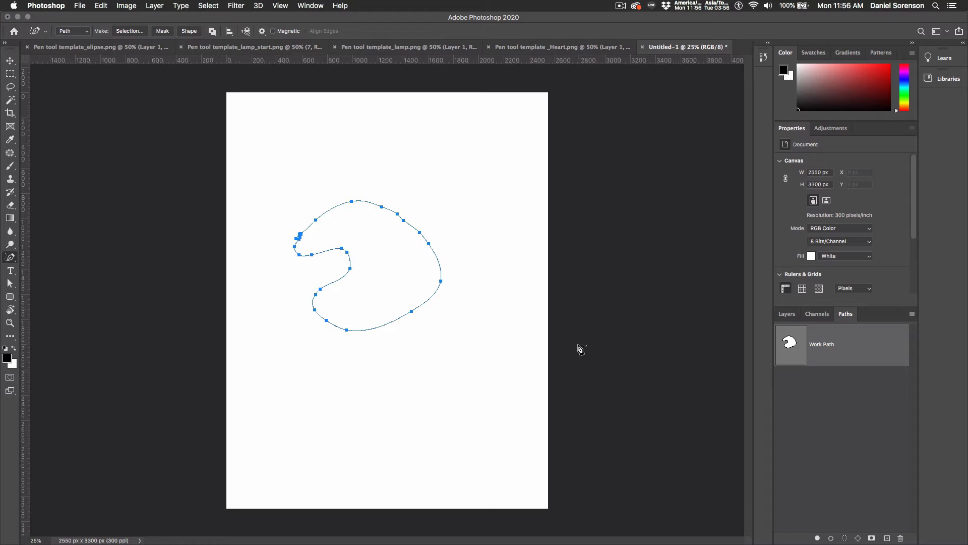
- Drag the whole work path slightly right and lower with the Path Selection Tool
click(10, 282)
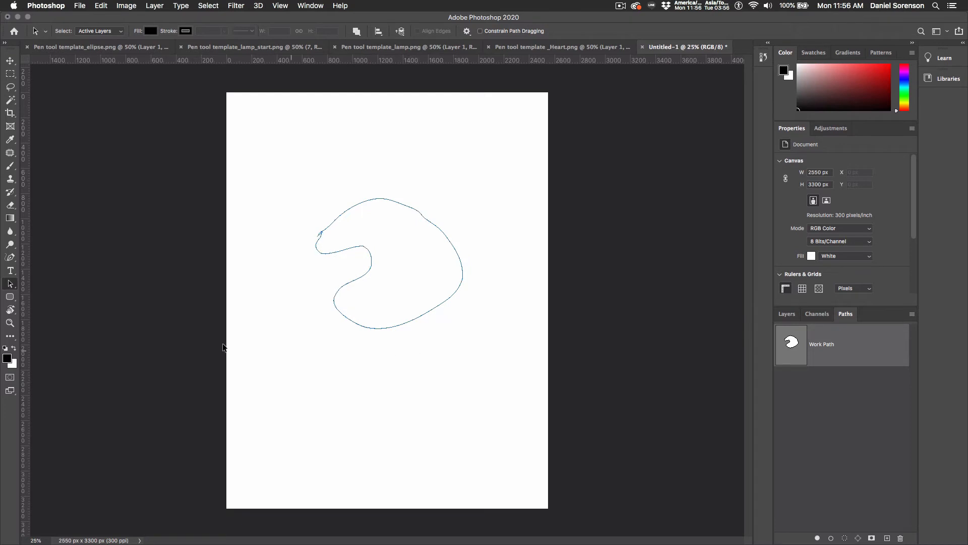
- Show the path's anchors with Direct Selection, then redraw its top into jagged peaks
click(10, 282)
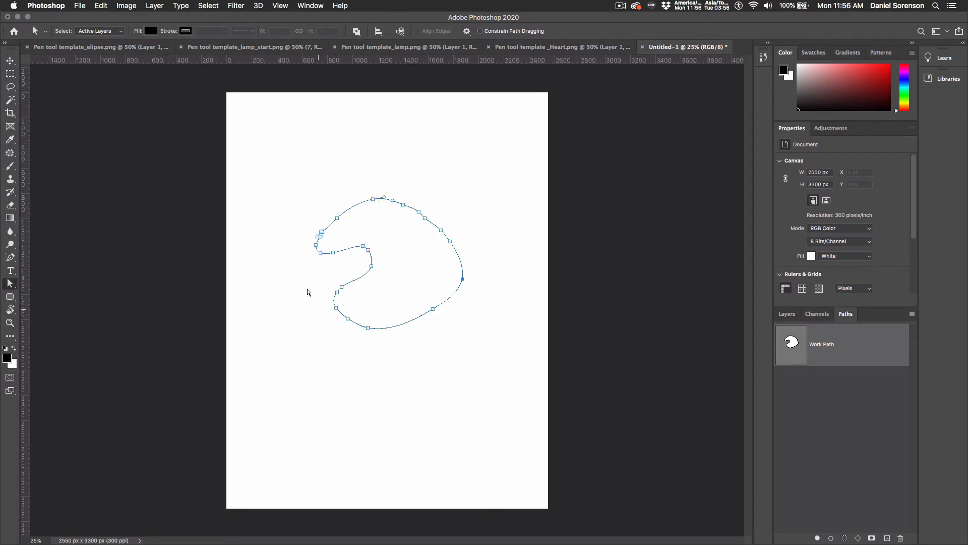
mouse_move(434, 339)
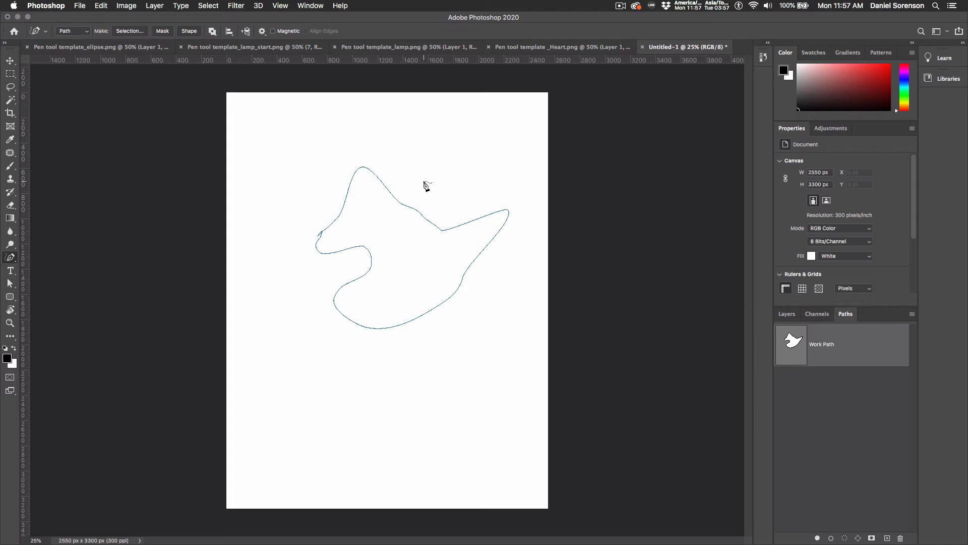
mouse_move(414, 188)
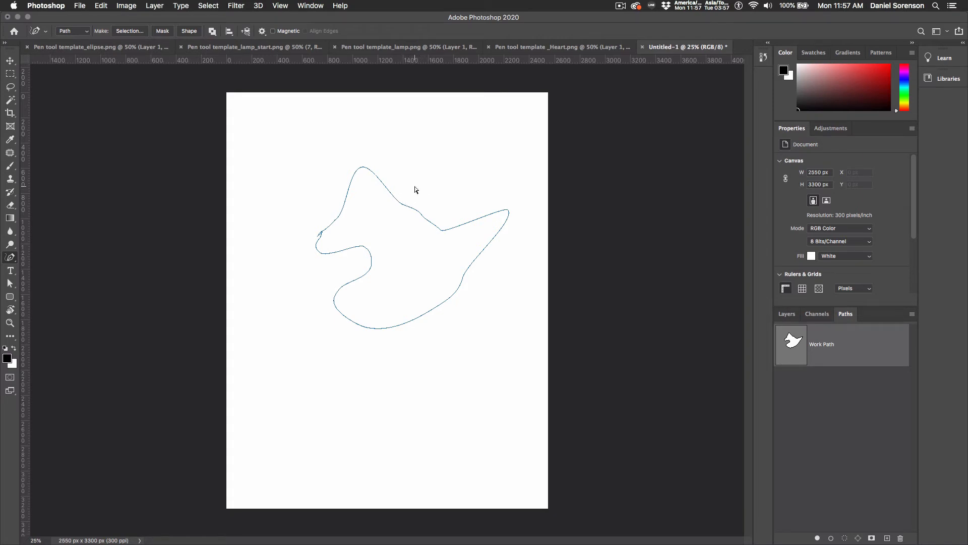
click(363, 169)
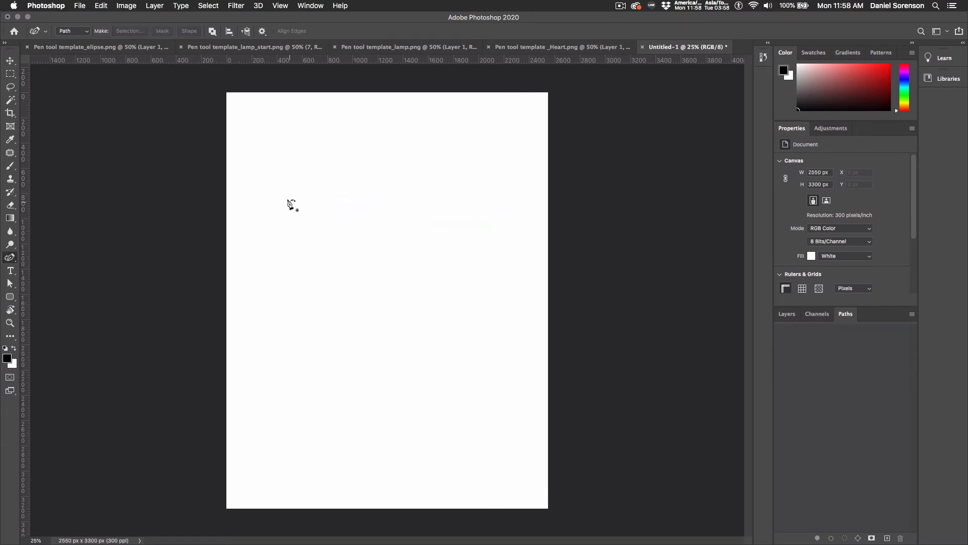
mouse_move(281, 248)
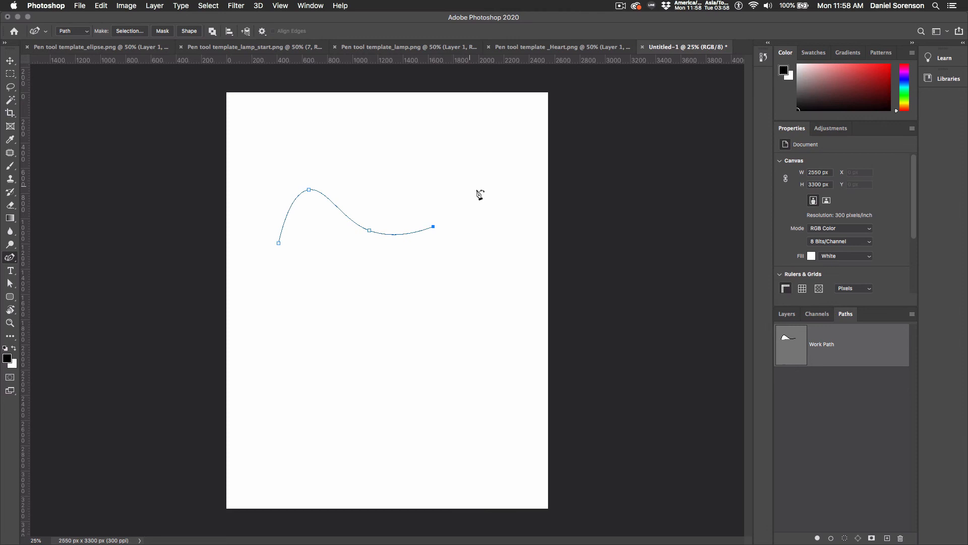
- Place curvature-pen points right, down and back inward to close a smooth blob, adding a lower-right point
click(511, 227)
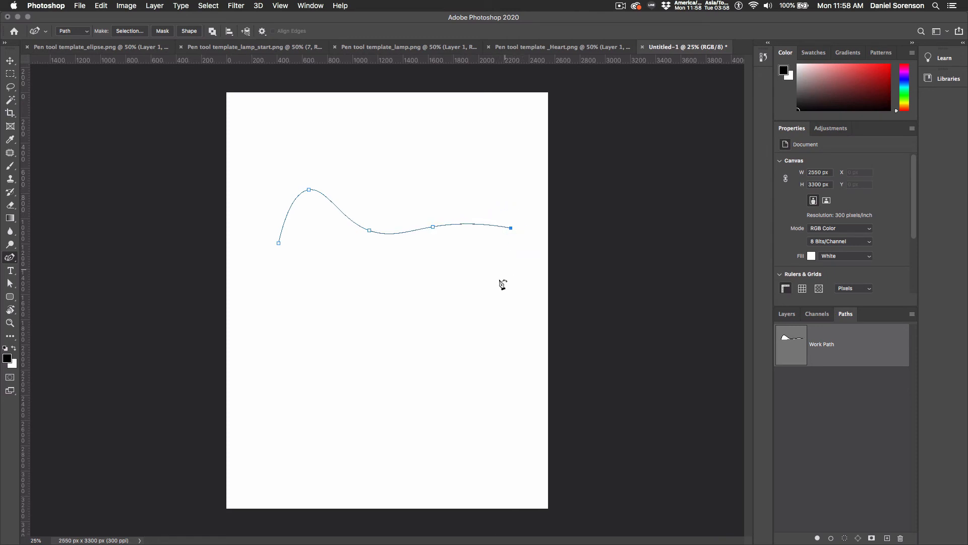
click(387, 325)
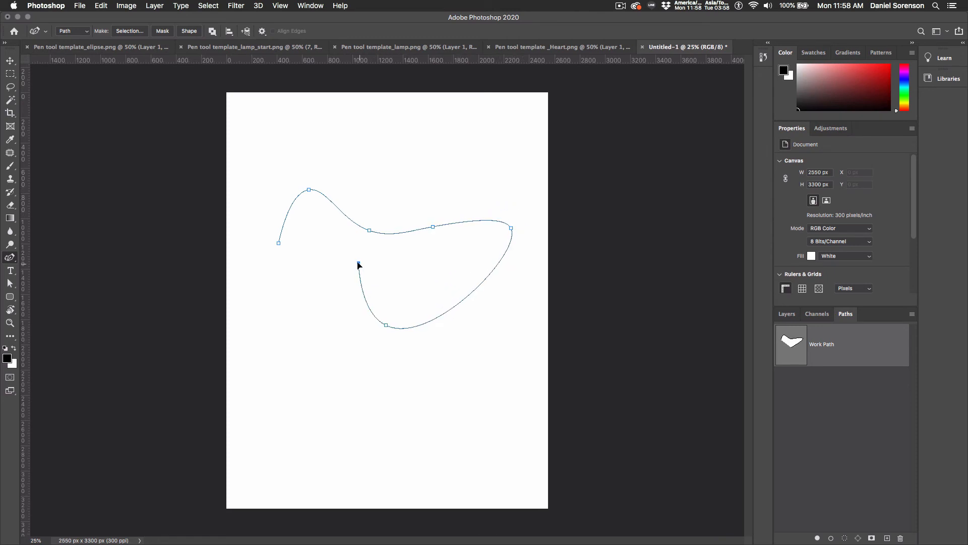
click(278, 241)
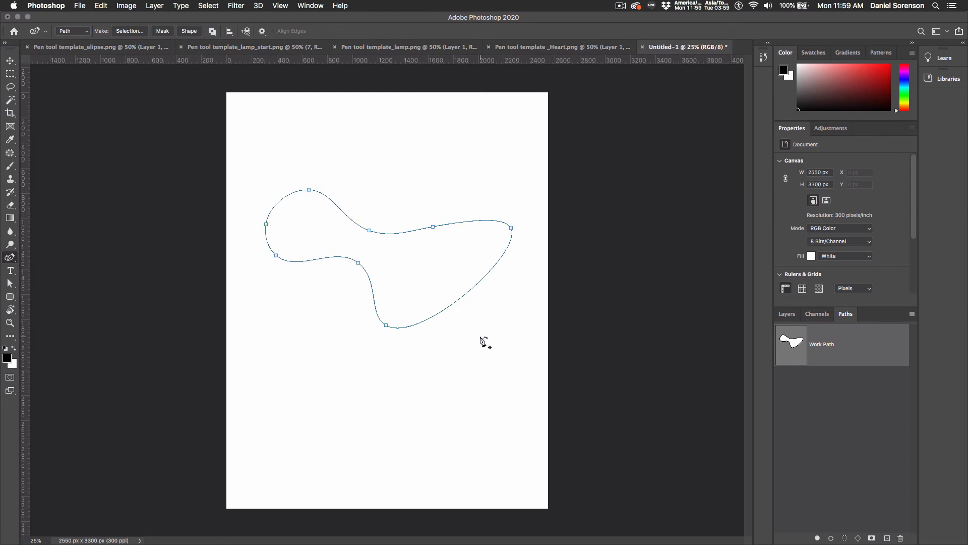
mouse_move(503, 317)
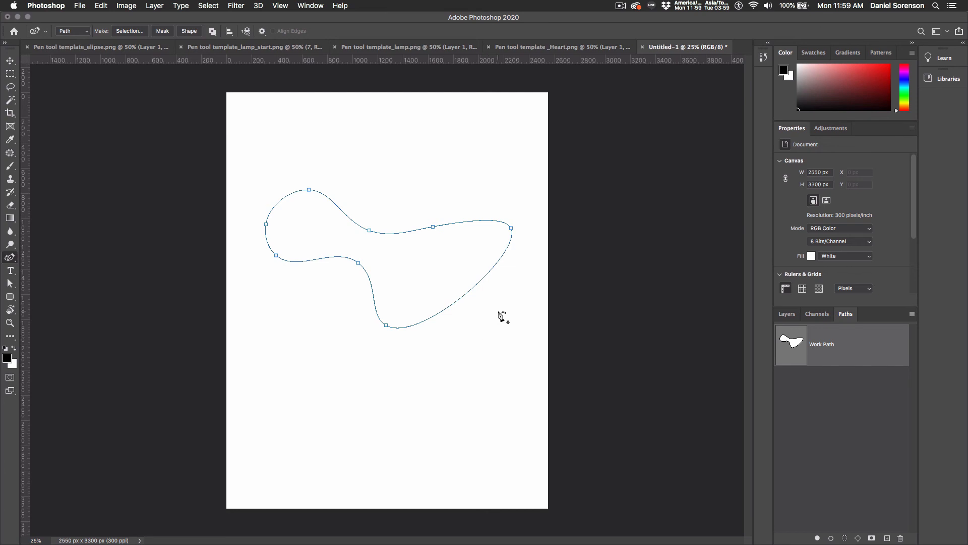
mouse_move(478, 308)
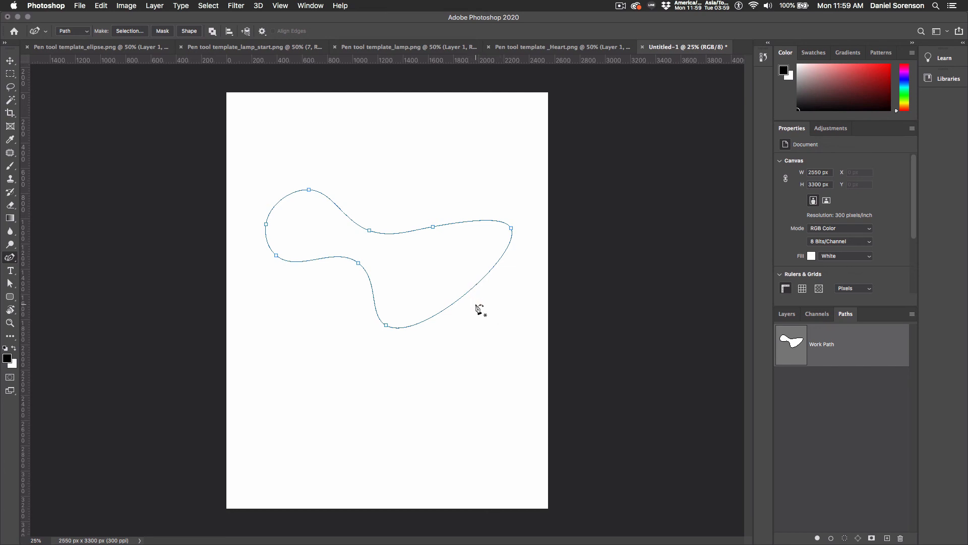
click(465, 296)
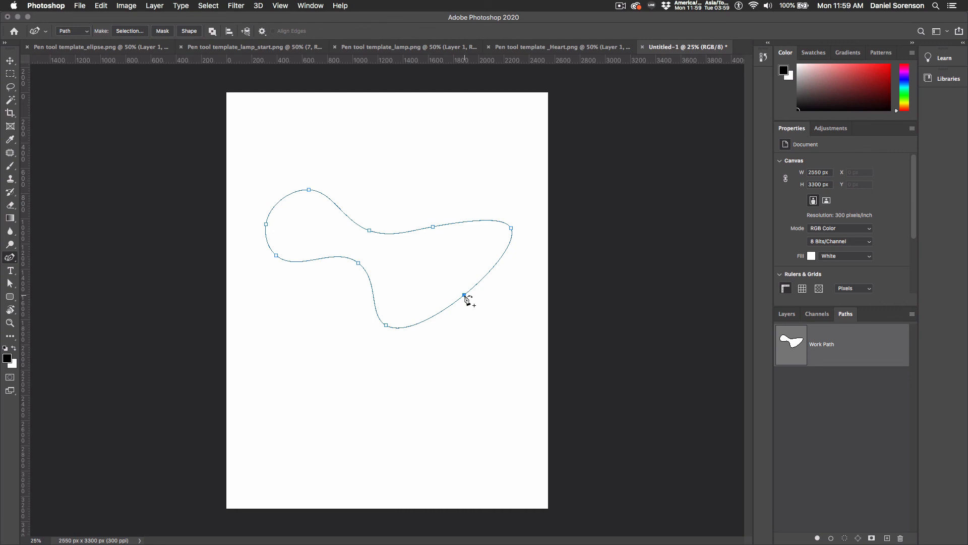